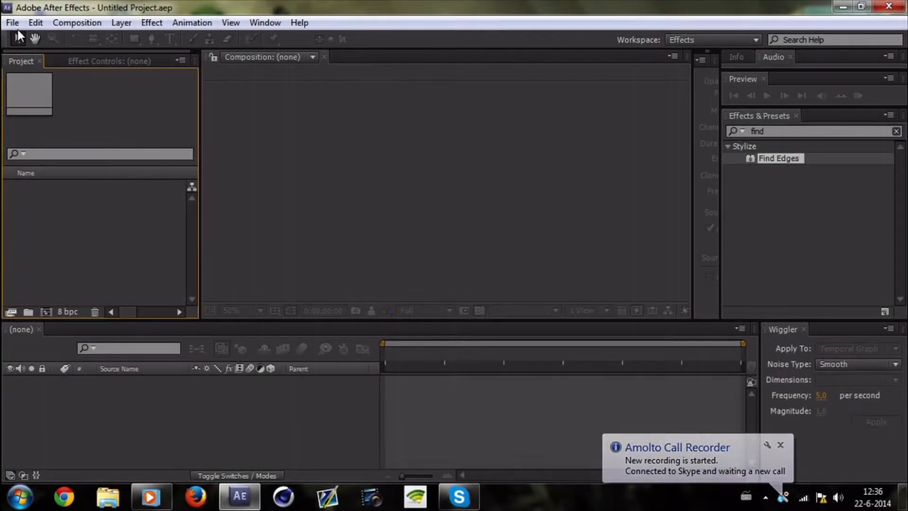
Step: Browse the File, Edit and Layer menus in After Effects
left_click(11, 22)
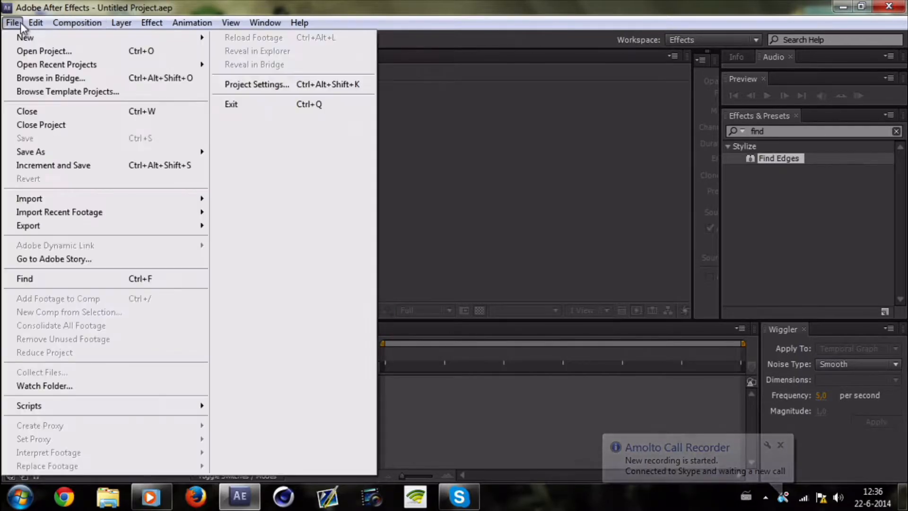
left_click(36, 23)
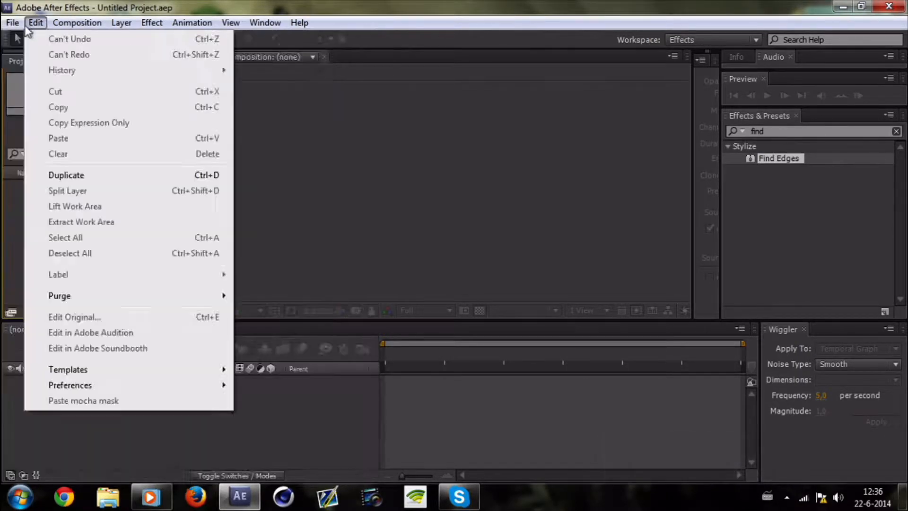
left_click(12, 22)
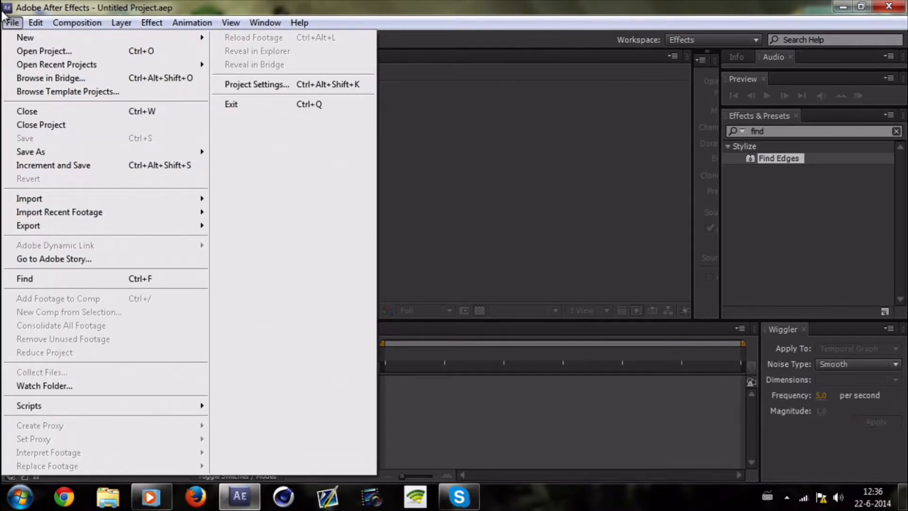
left_click(36, 23)
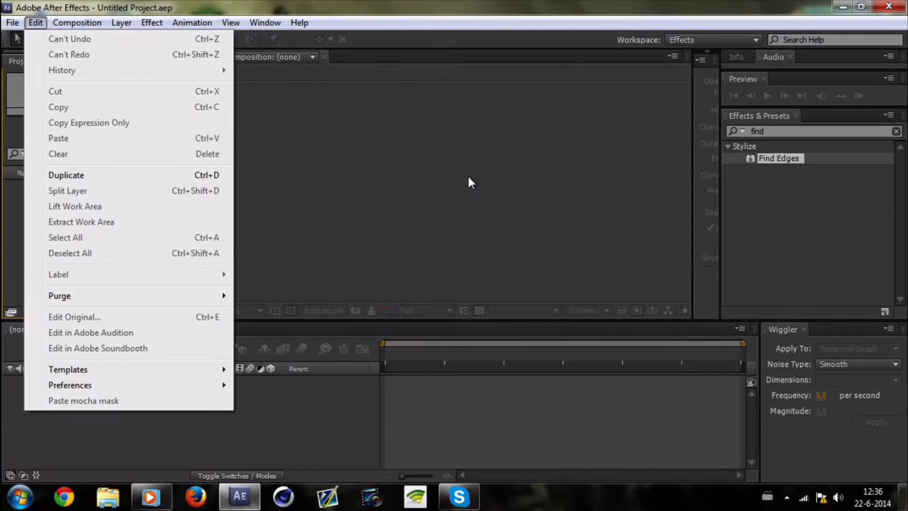
left_click(121, 23)
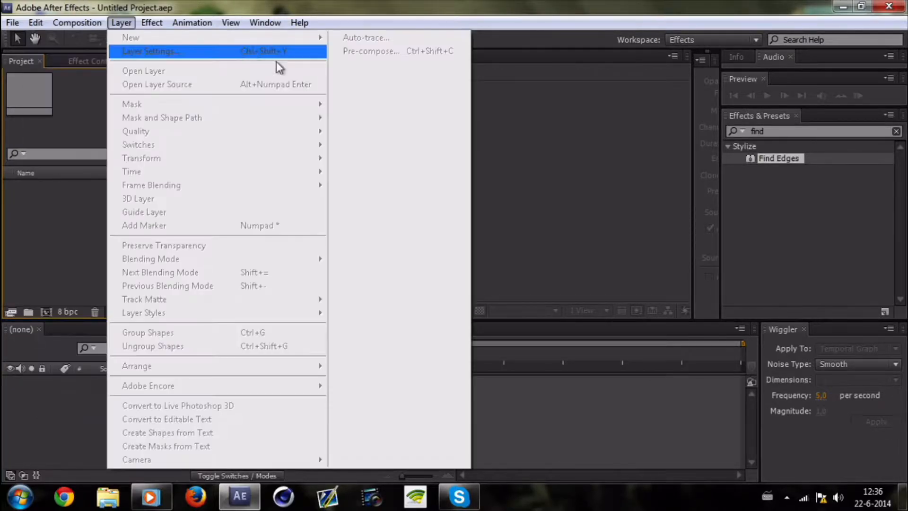
left_click(35, 23)
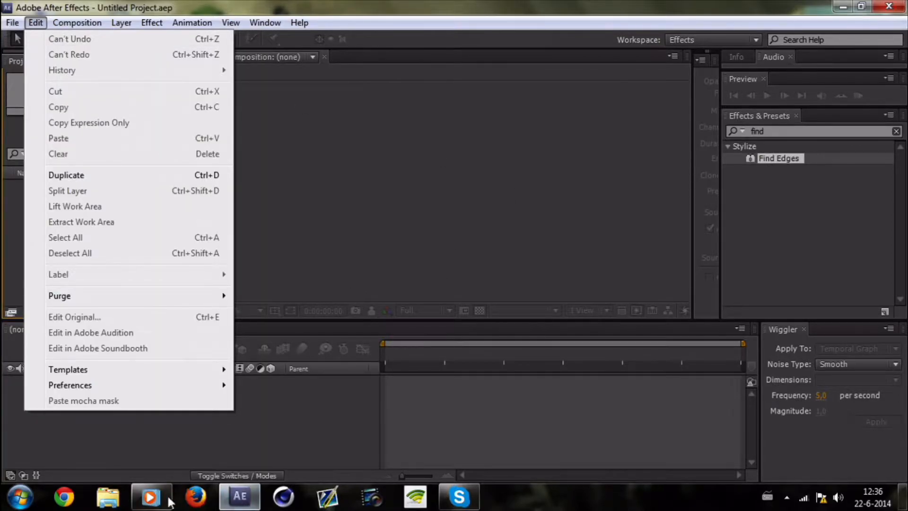
Step: Play and pause the finished camo example in Windows Media Player, then close it
left_click(150, 496)
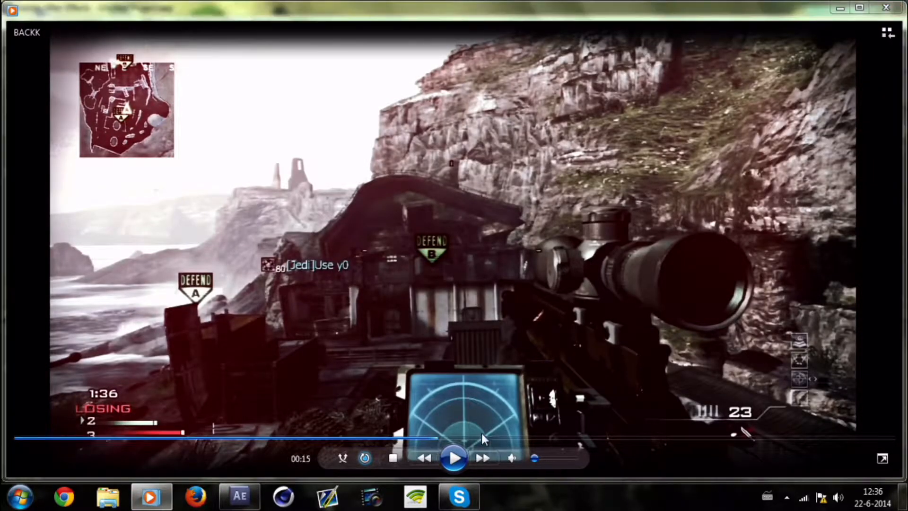
left_click(454, 458)
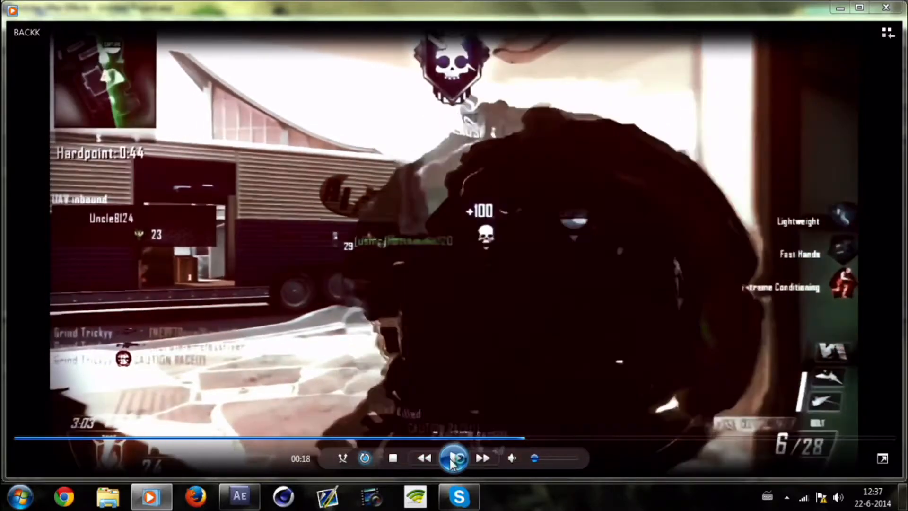
left_click(454, 458)
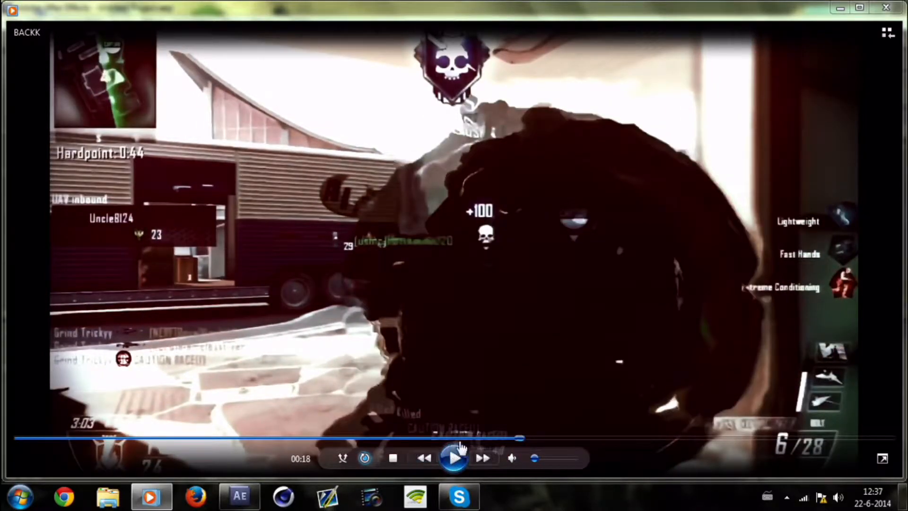
left_click(454, 459)
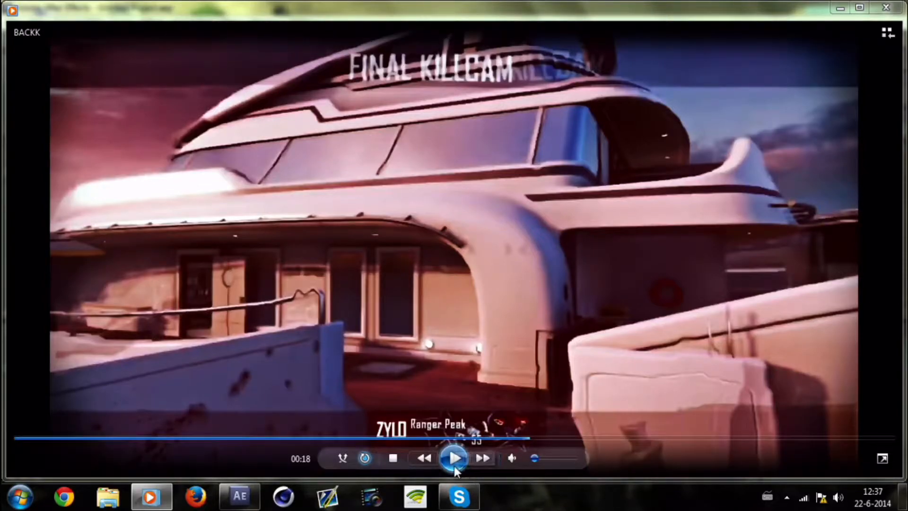
mouse_move(454, 459)
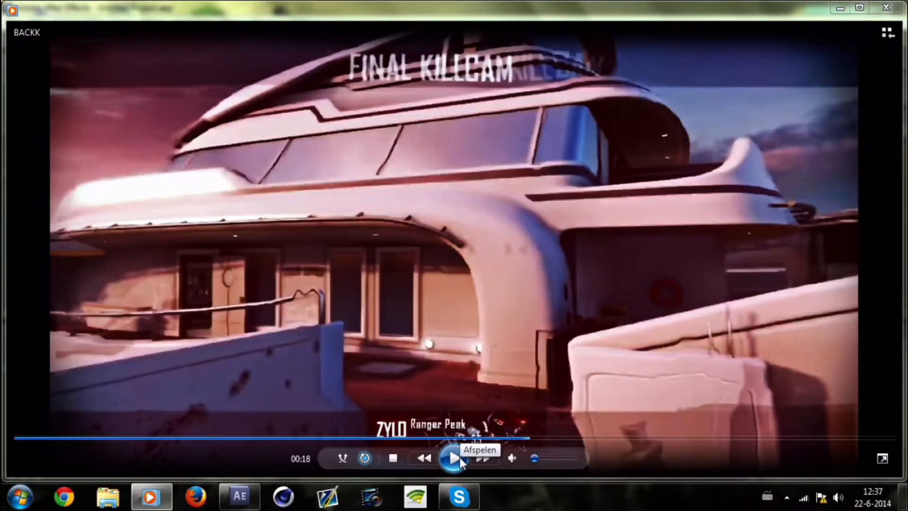
left_click(453, 458)
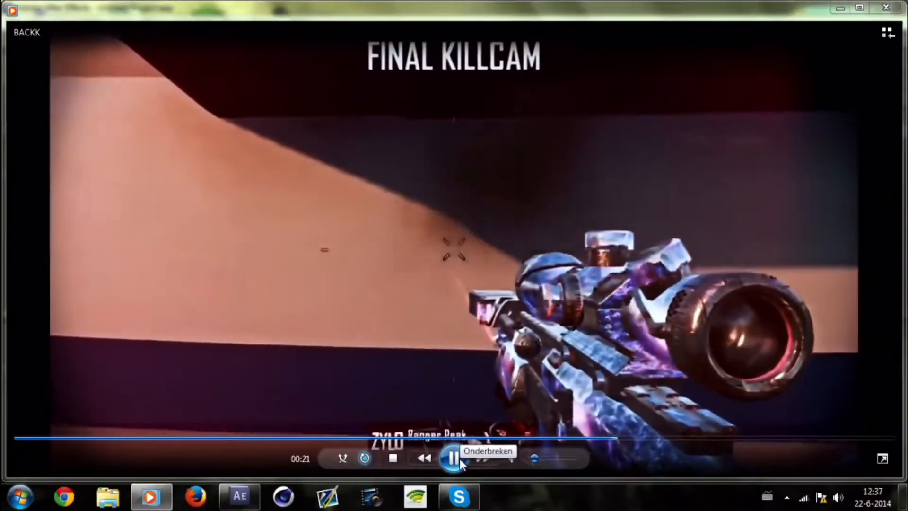
left_click(455, 458)
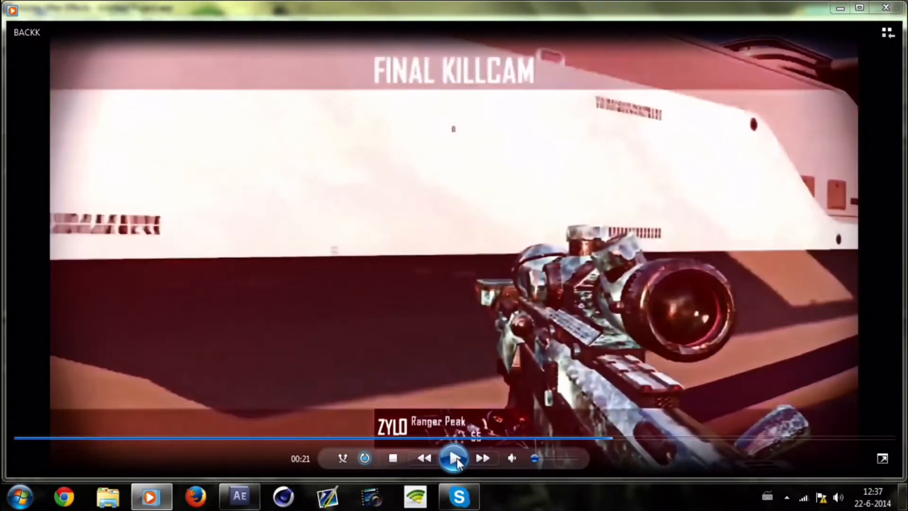
left_click(454, 458)
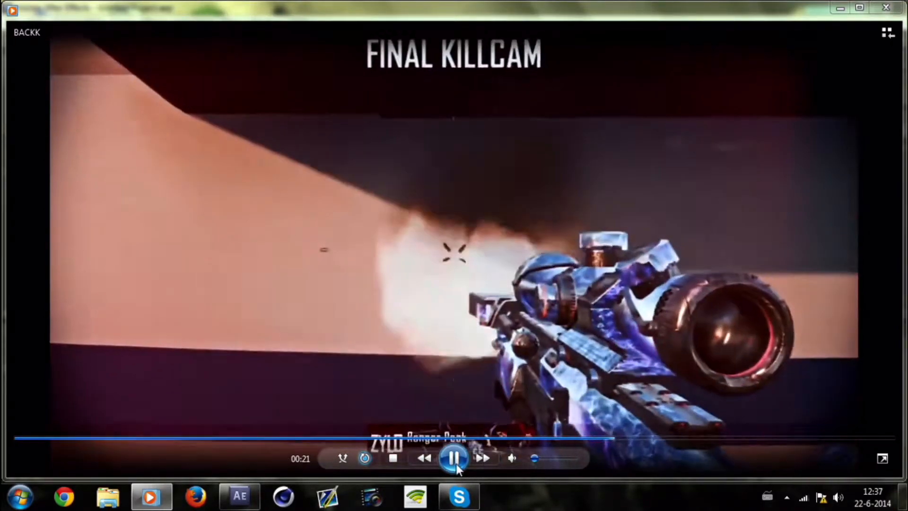
left_click(454, 458)
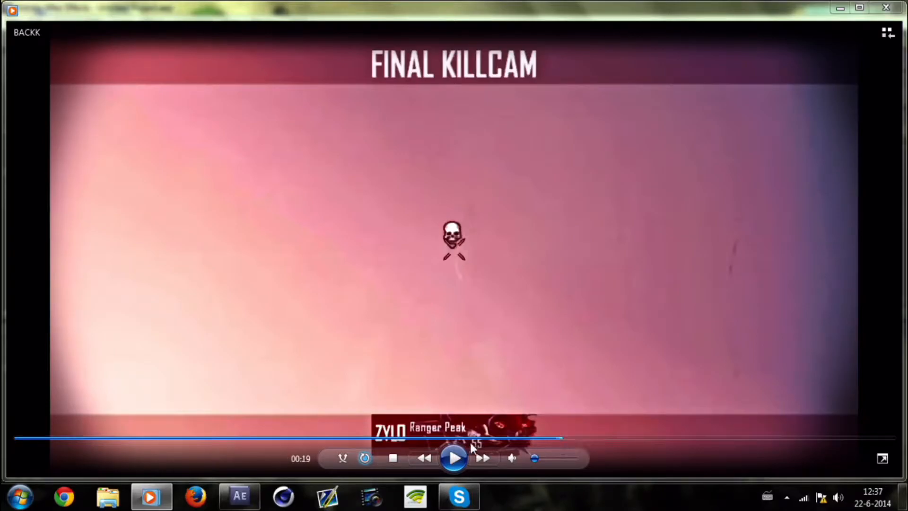
left_click(454, 458)
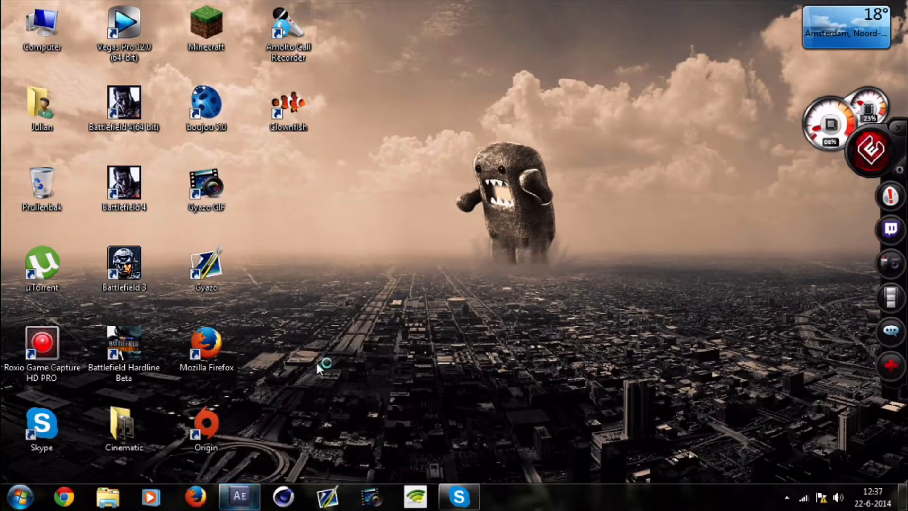
Step: Import the 'My Great Game - MW3 Feeding' clip into After Effects via File > Import
left_click(240, 496)
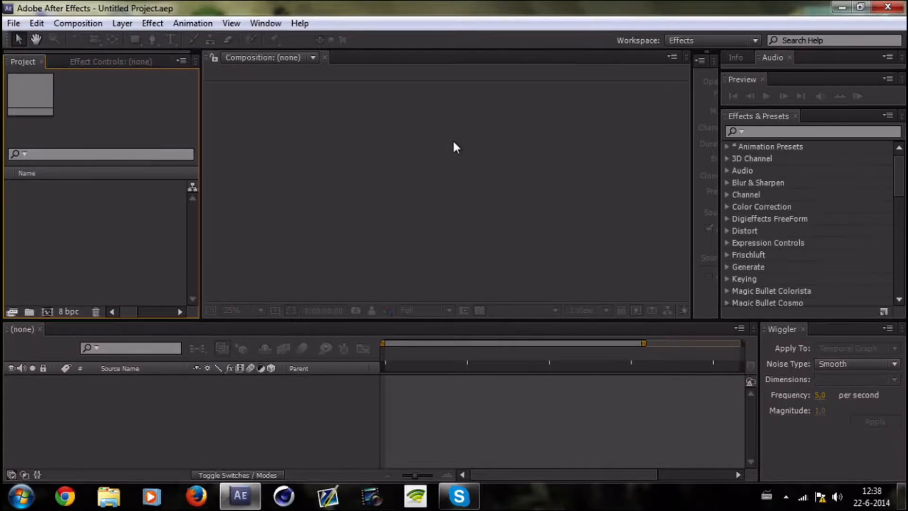
left_click(13, 23)
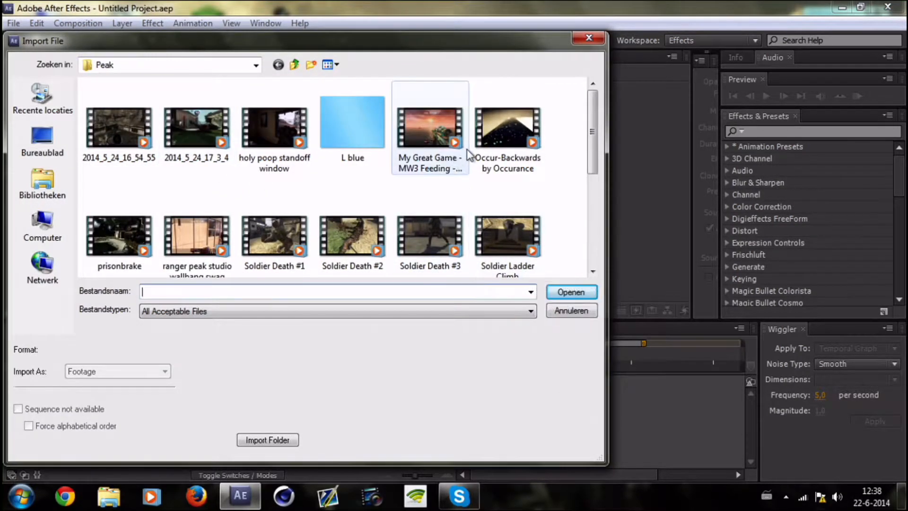
left_click(196, 124)
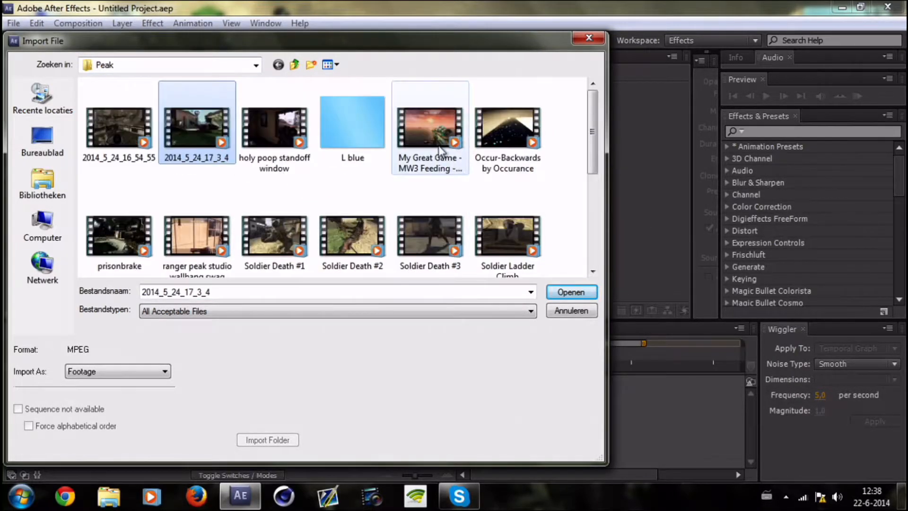
left_click(570, 292)
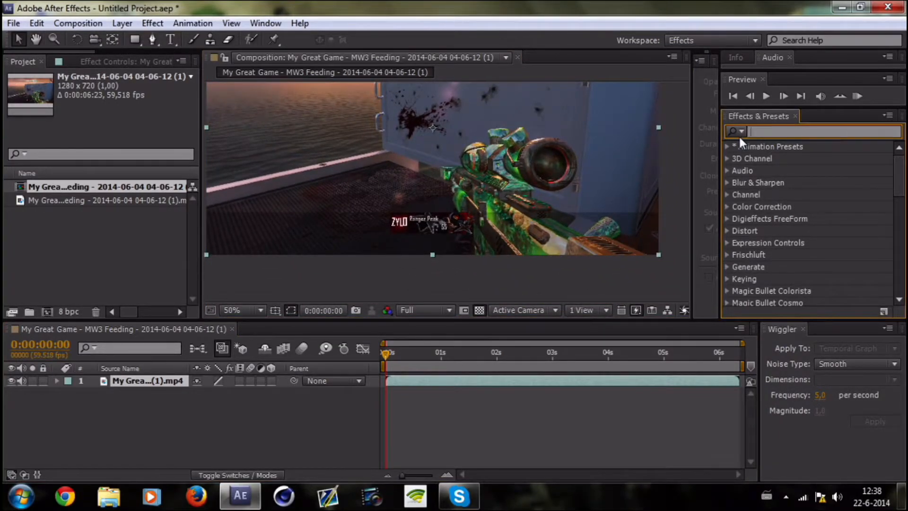
Step: Search 'keyl' to apply Keylight (1.2) and key out the green weapon camo
type("keyli")
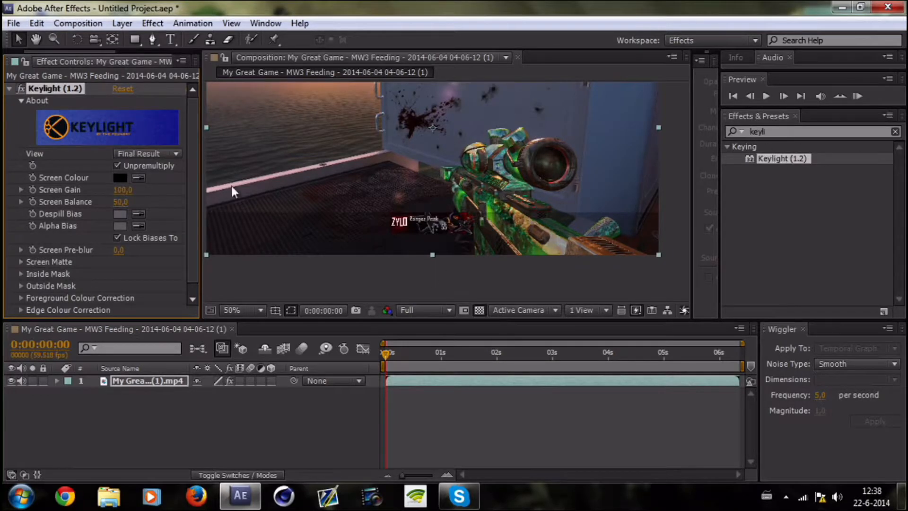
mouse_move(341, 104)
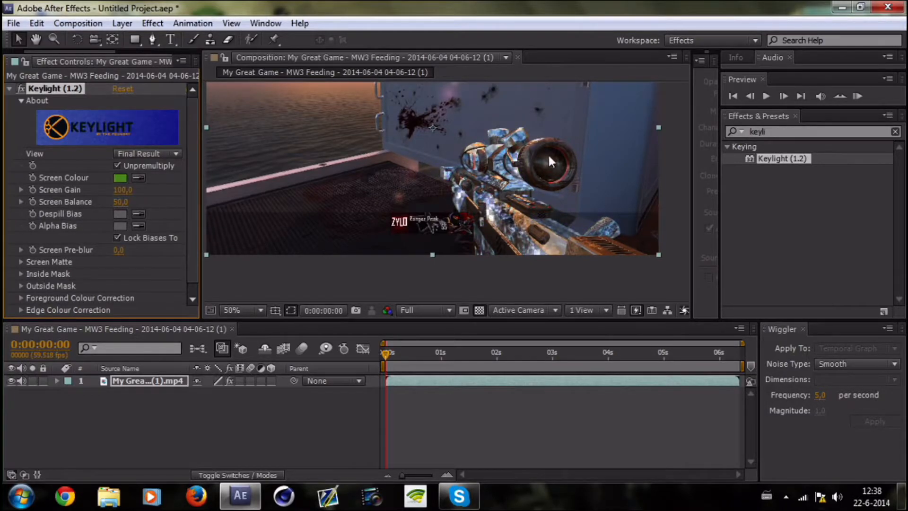
mouse_move(539, 238)
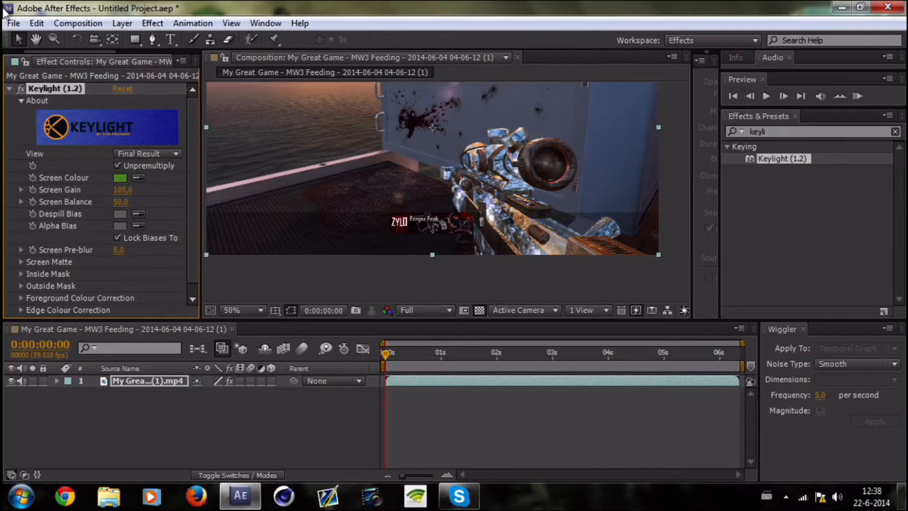
left_click(12, 23)
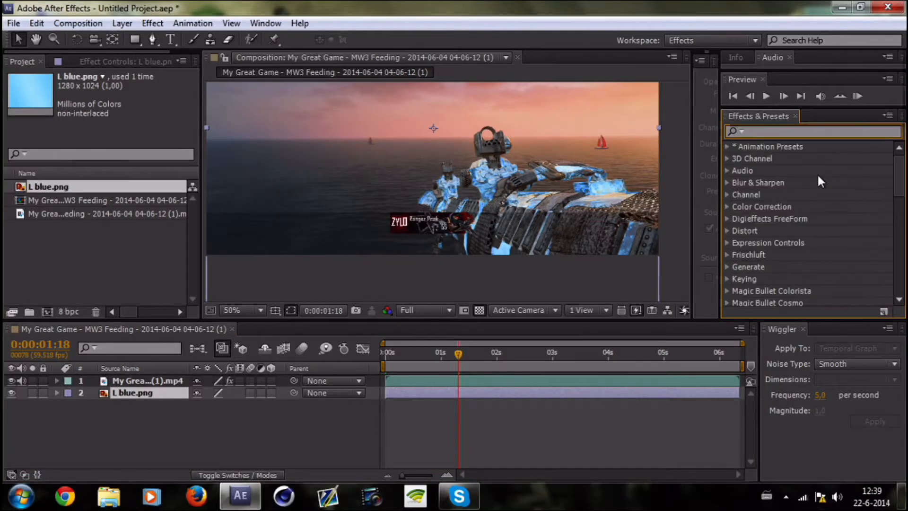
Step: Search Effects & Presets for 'hue/' to find Hue/Saturation for the L blue image
type("hue/")
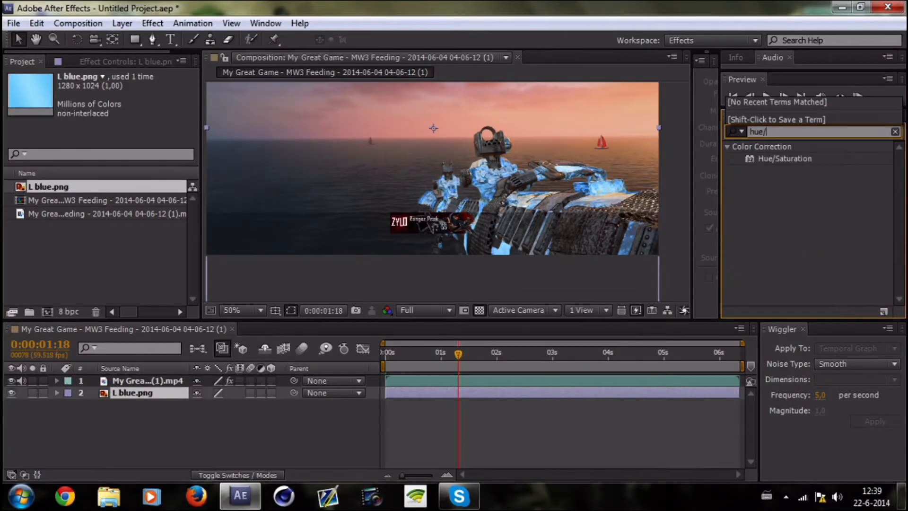
mouse_move(771, 168)
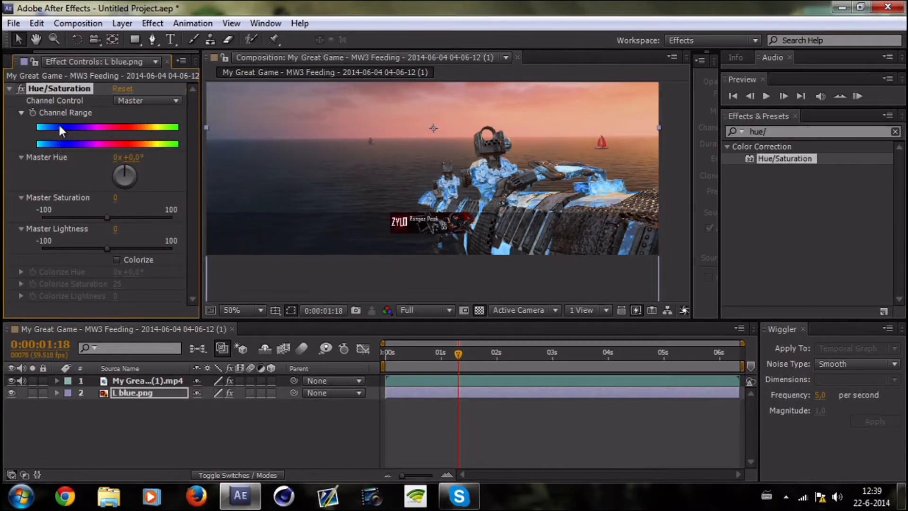
Step: Keyframe Master Hue, move the playhead to the end and set it to 6x+59°
left_click(391, 353)
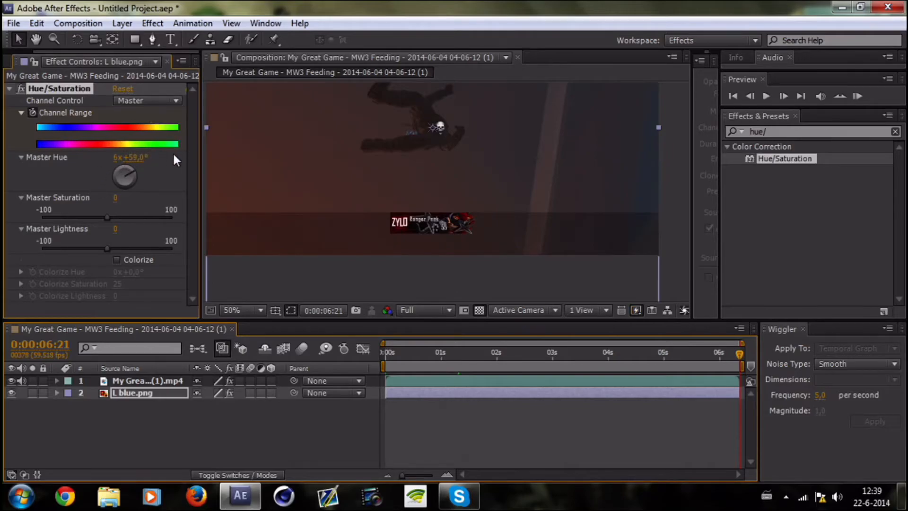
left_click(400, 353)
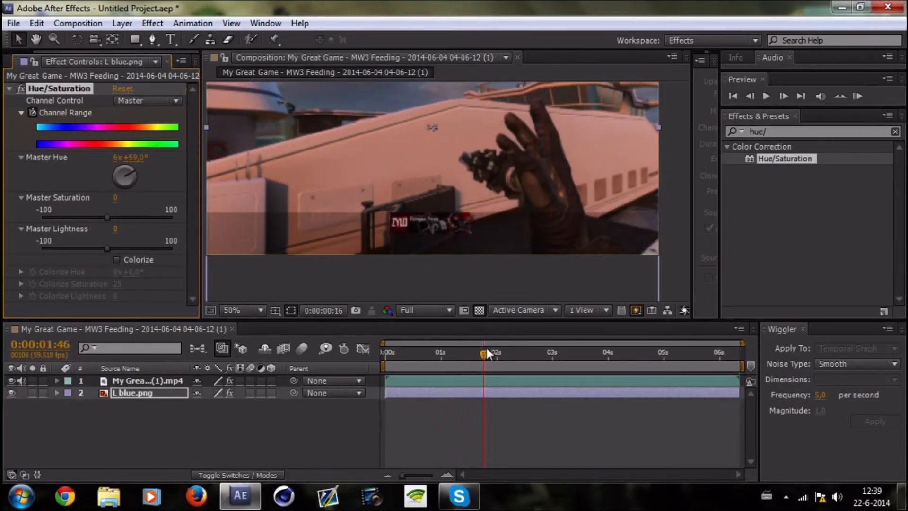
left_click_drag(483, 353, 545, 354)
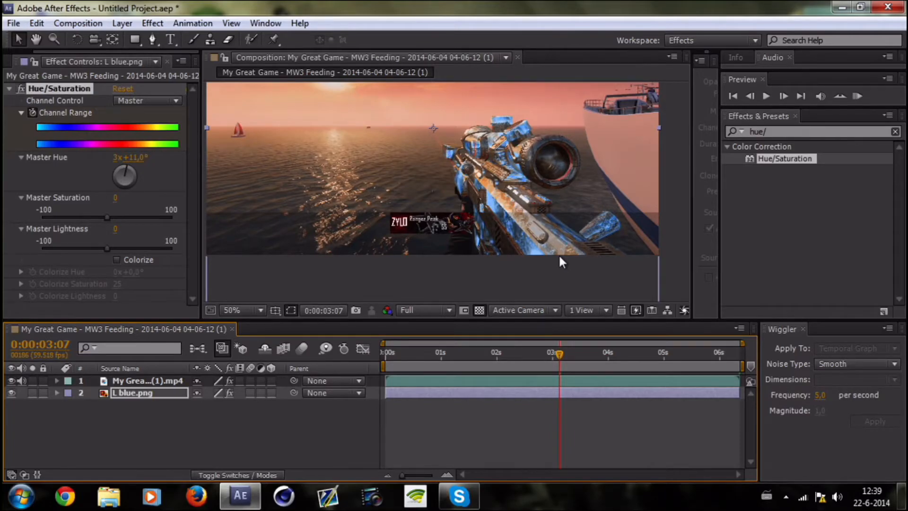
mouse_move(500, 424)
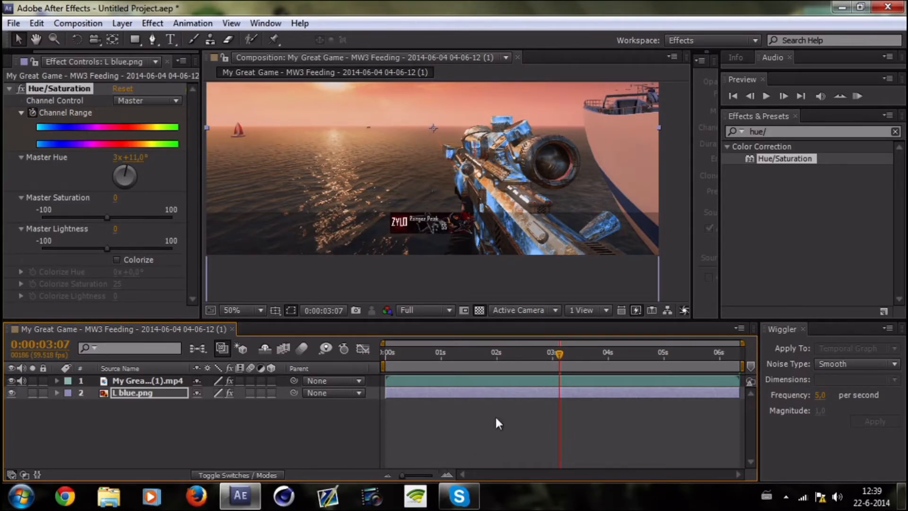
left_click(409, 354)
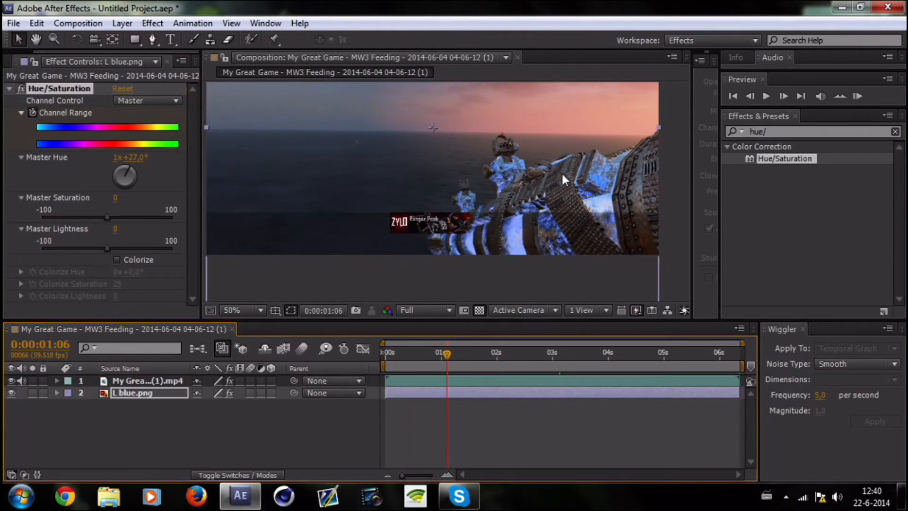
mouse_move(555, 209)
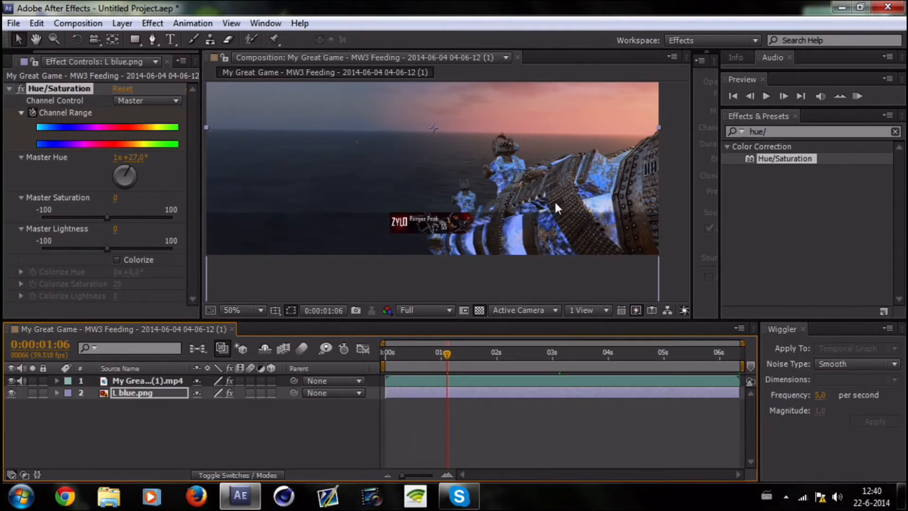
left_click(232, 310)
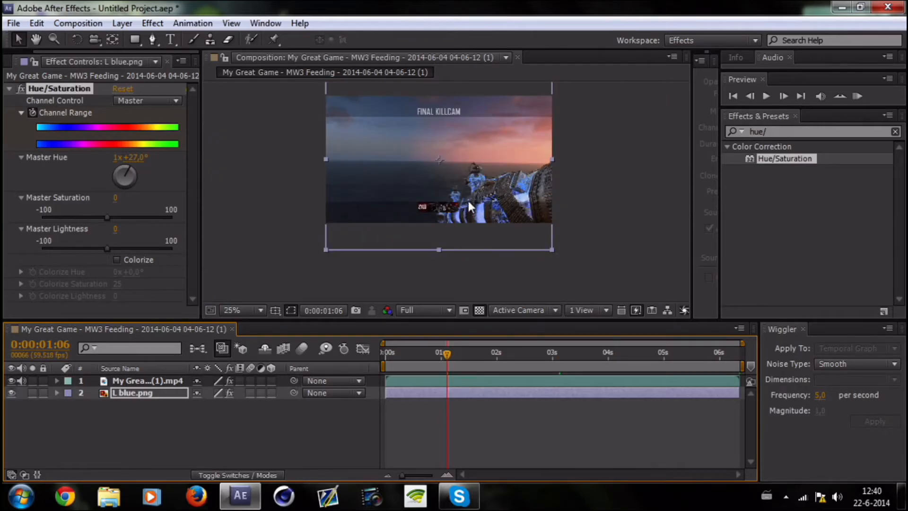
mouse_move(458, 187)
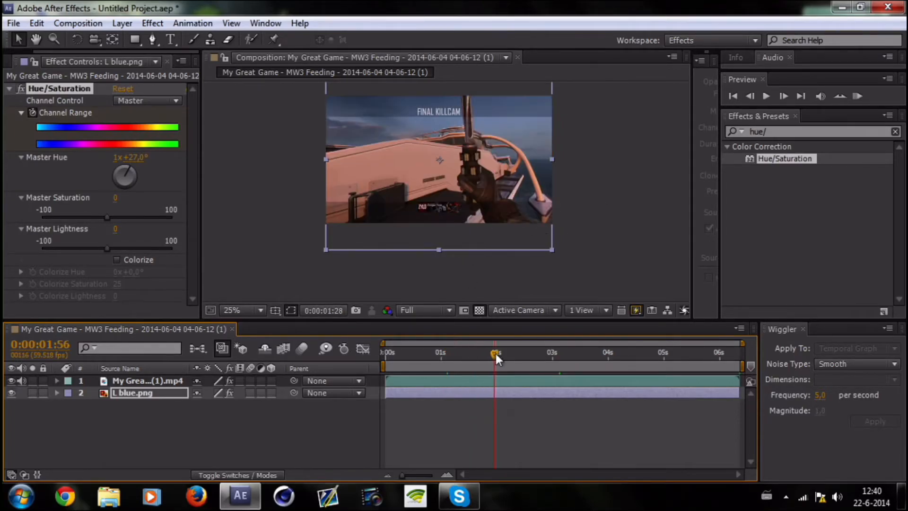
left_click_drag(496, 355, 588, 354)
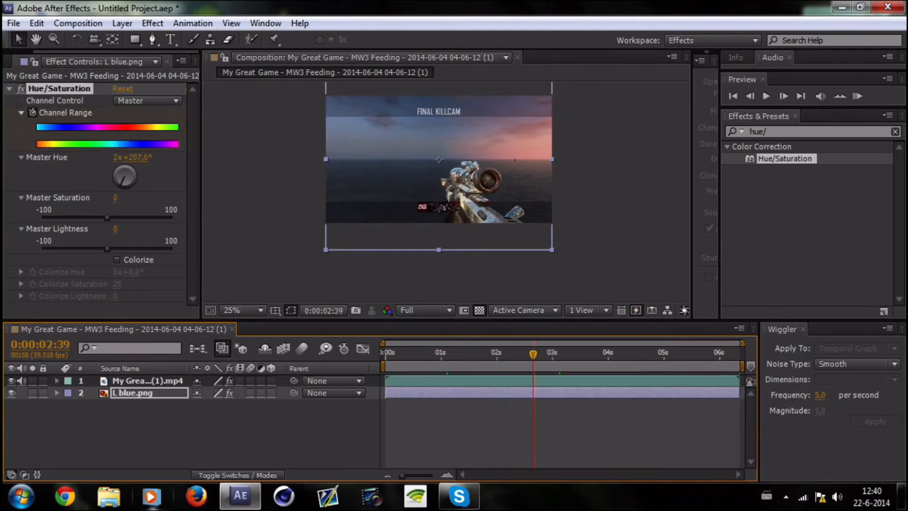
left_click(108, 496)
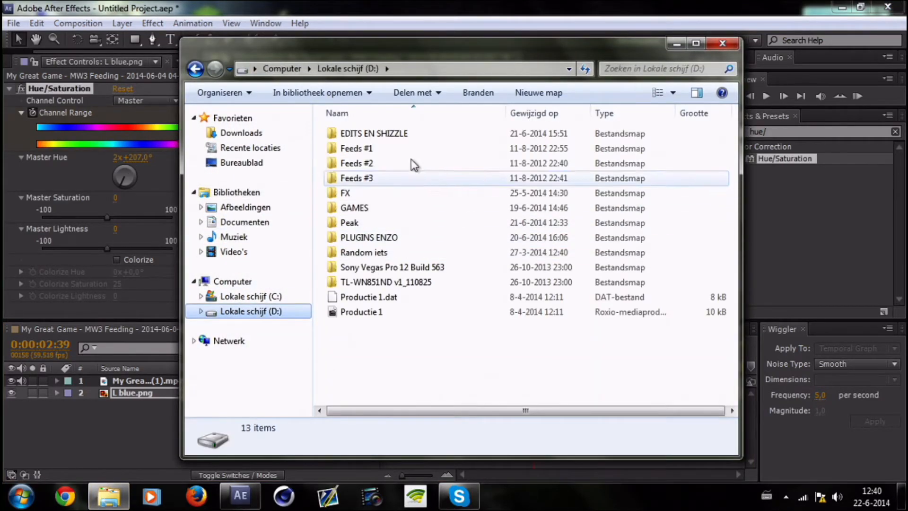
left_click(374, 133)
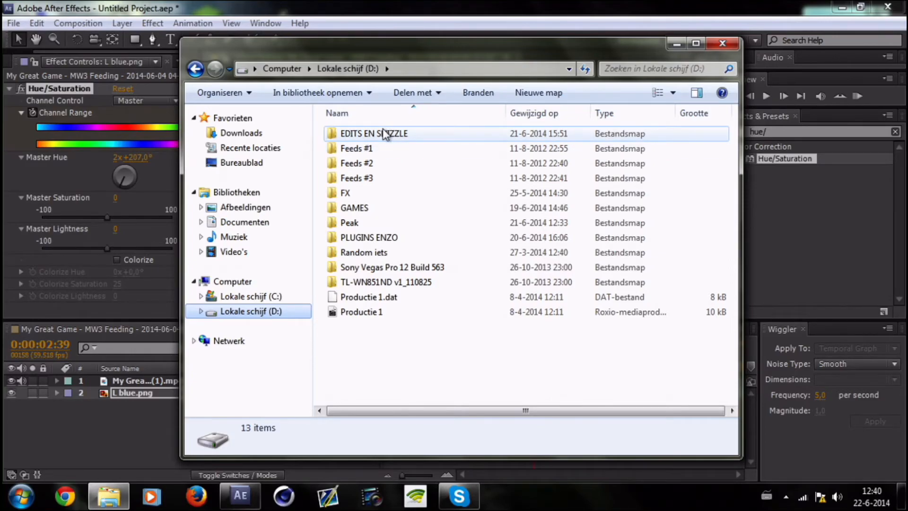
double_click(374, 133)
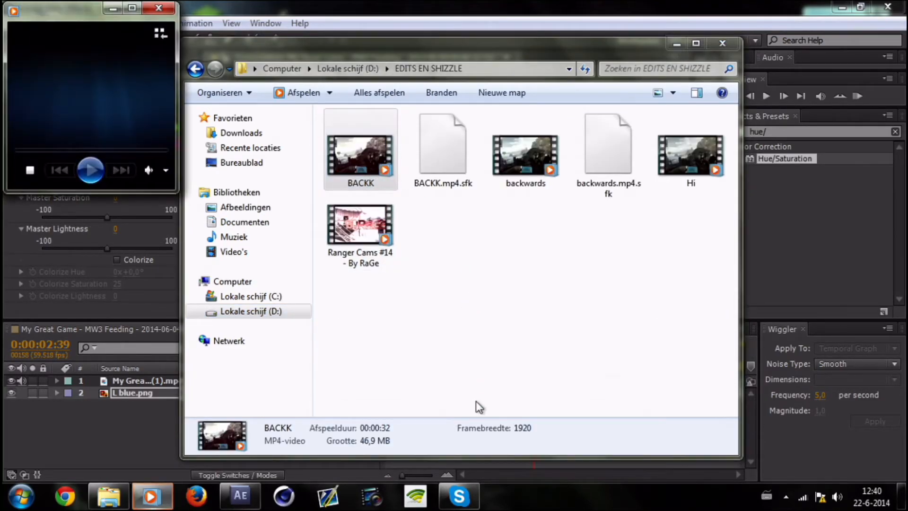
double_click(360, 148)
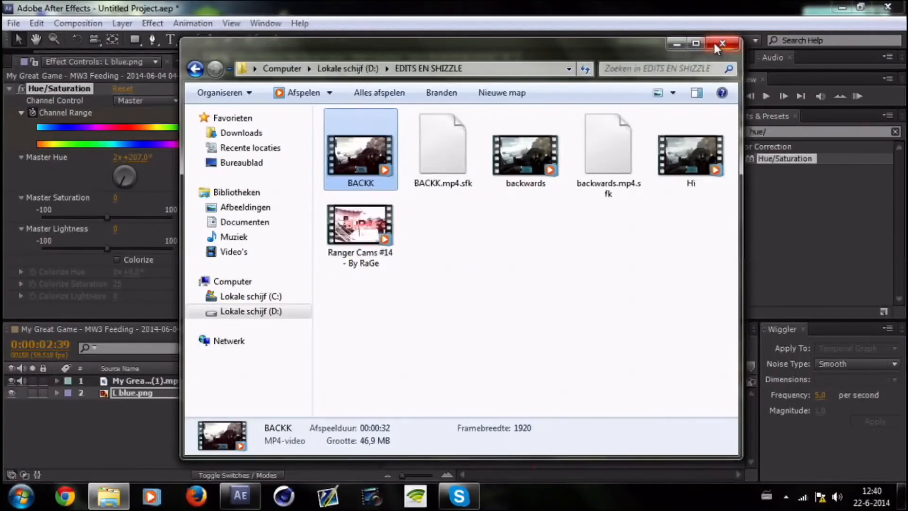
left_click(722, 44)
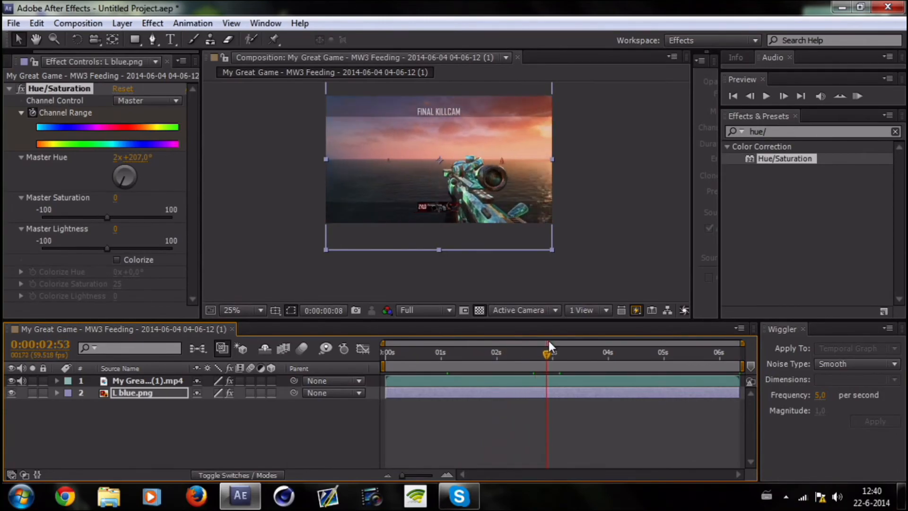
left_click_drag(546, 354, 623, 354)
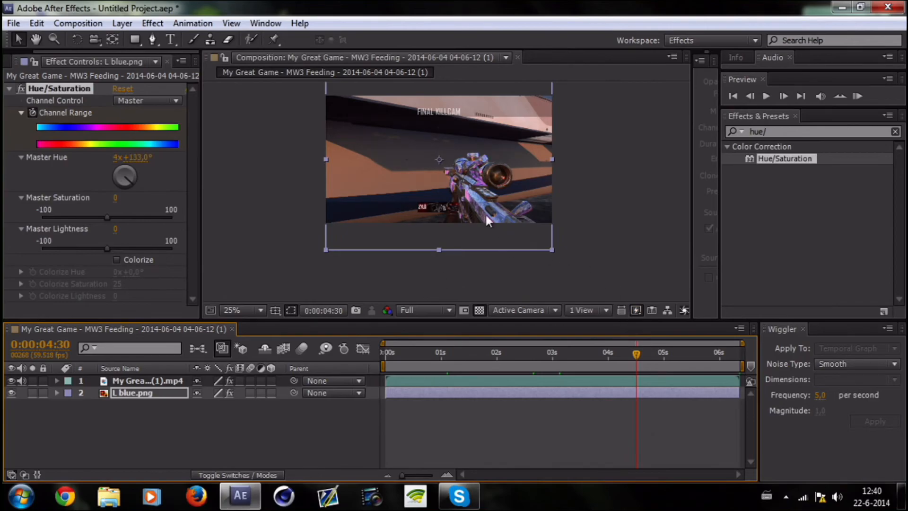
left_click(231, 310)
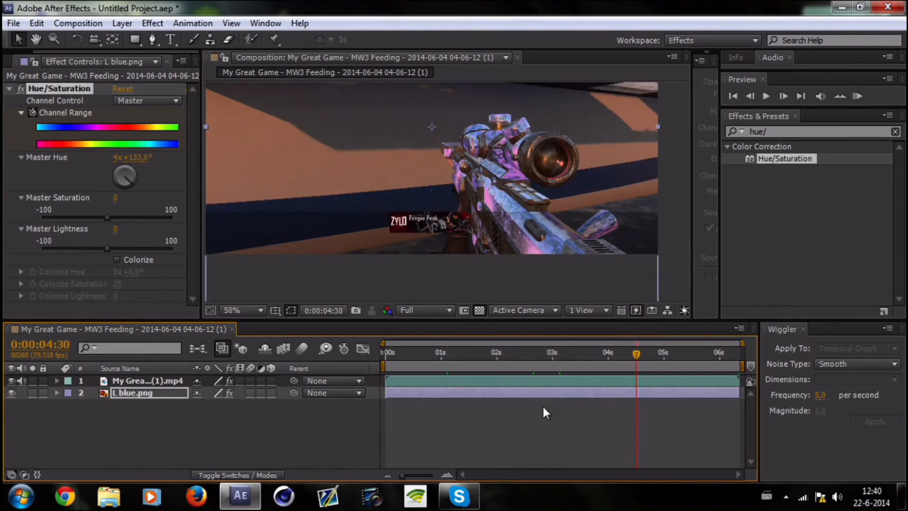
left_click(556, 351)
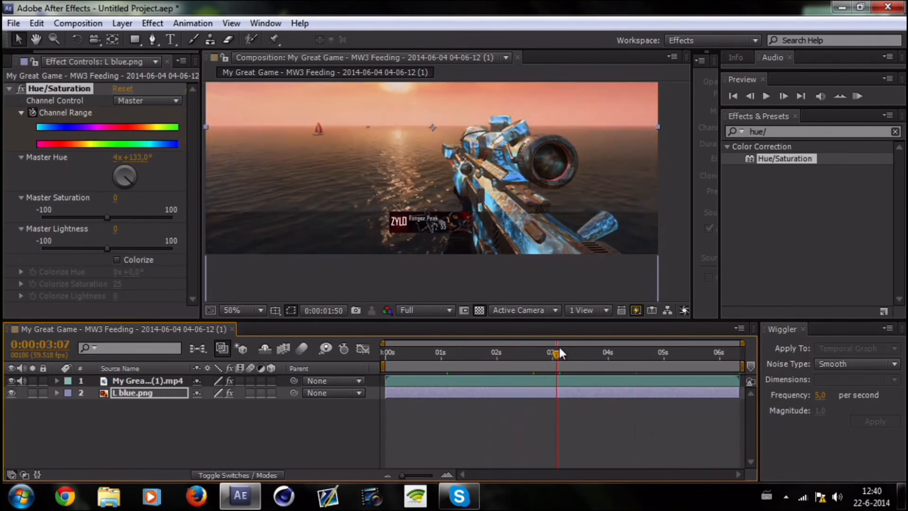